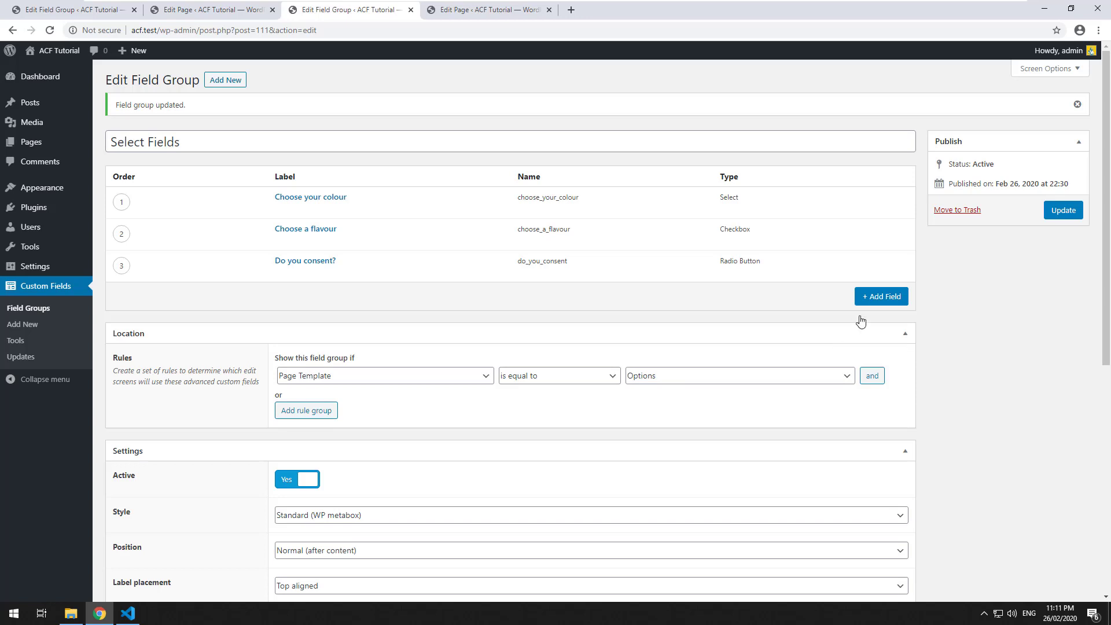
Step: Add a fourth field to the Select Fields group and make its type Button Group
{"action": "left_click", "coordinate": [881, 297]}
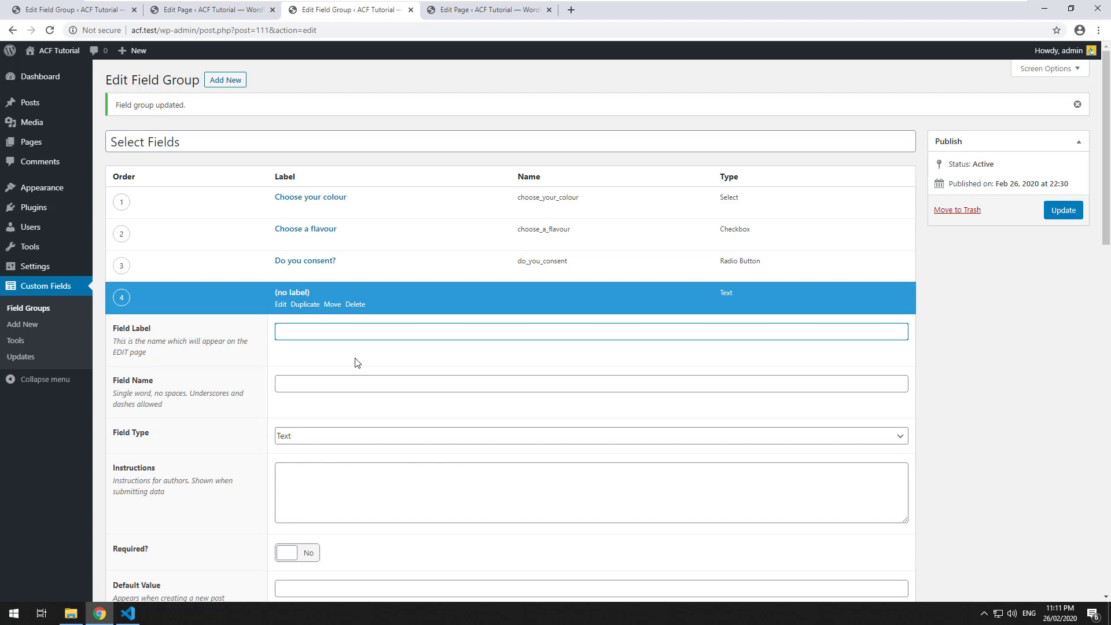
{"action": "mouse_move", "coordinate": [383, 436]}
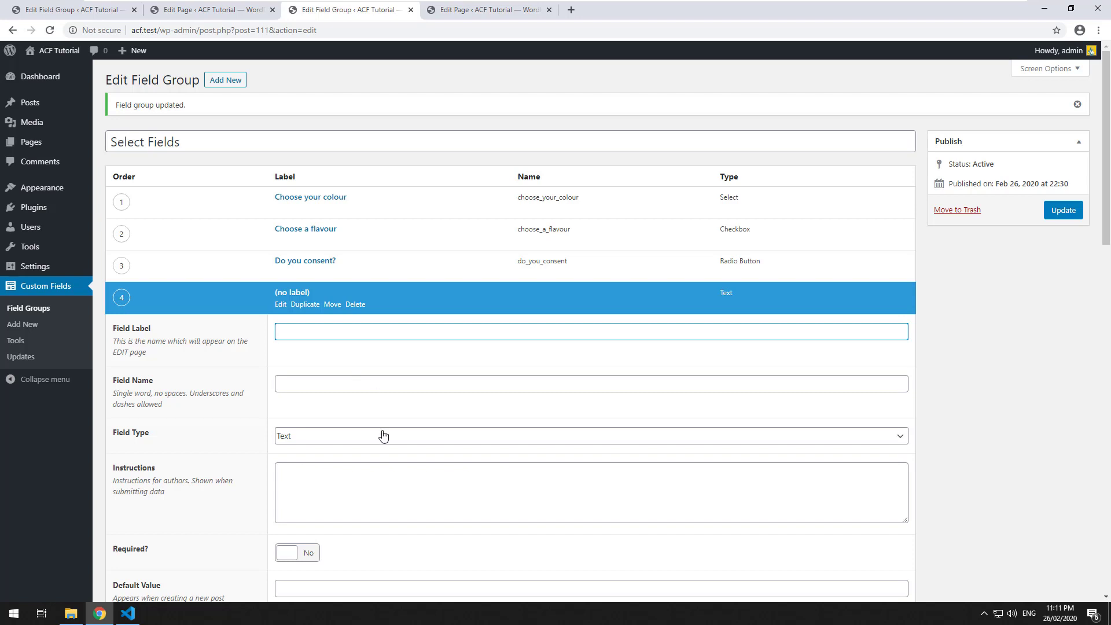
{"action": "left_click", "coordinate": [590, 435]}
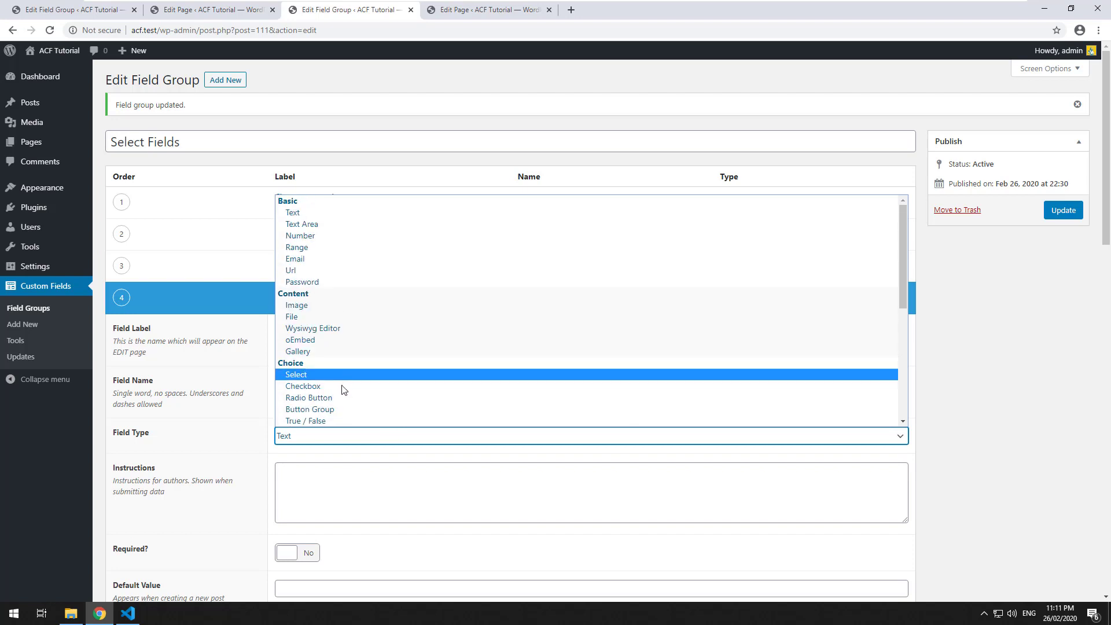
{"action": "left_click", "coordinate": [311, 410]}
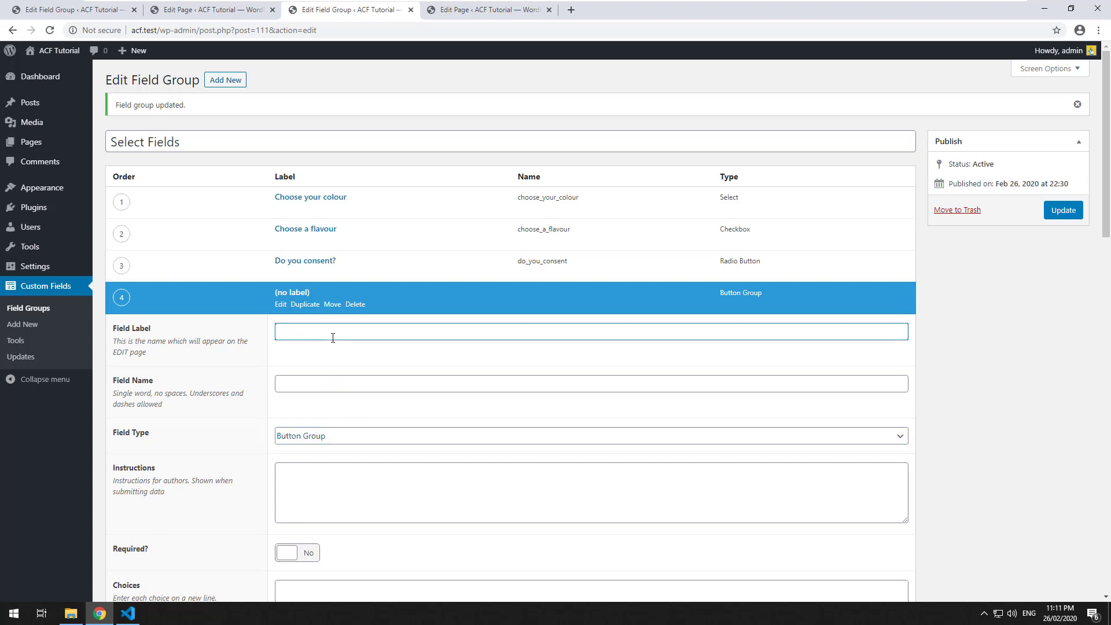
Step: Label the field 'Where do you want to go?' with choices usa : USA, australia : Australia, india : India, uk : UK
{"action": "type", "text": "Where do you want to go?"}
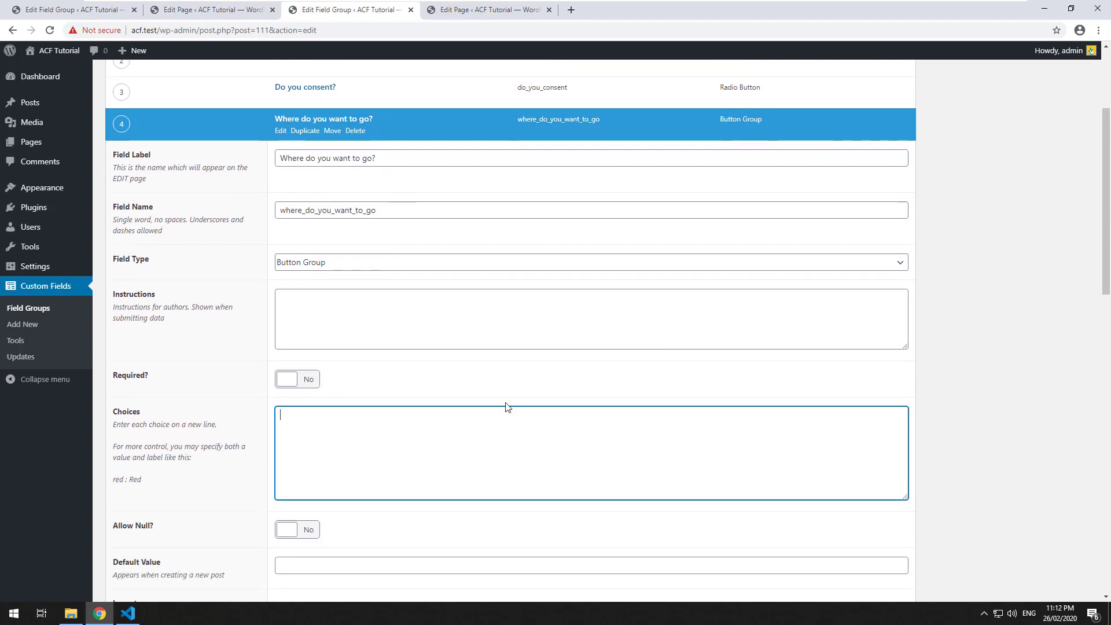
{"action": "type", "text": "usa : US"}
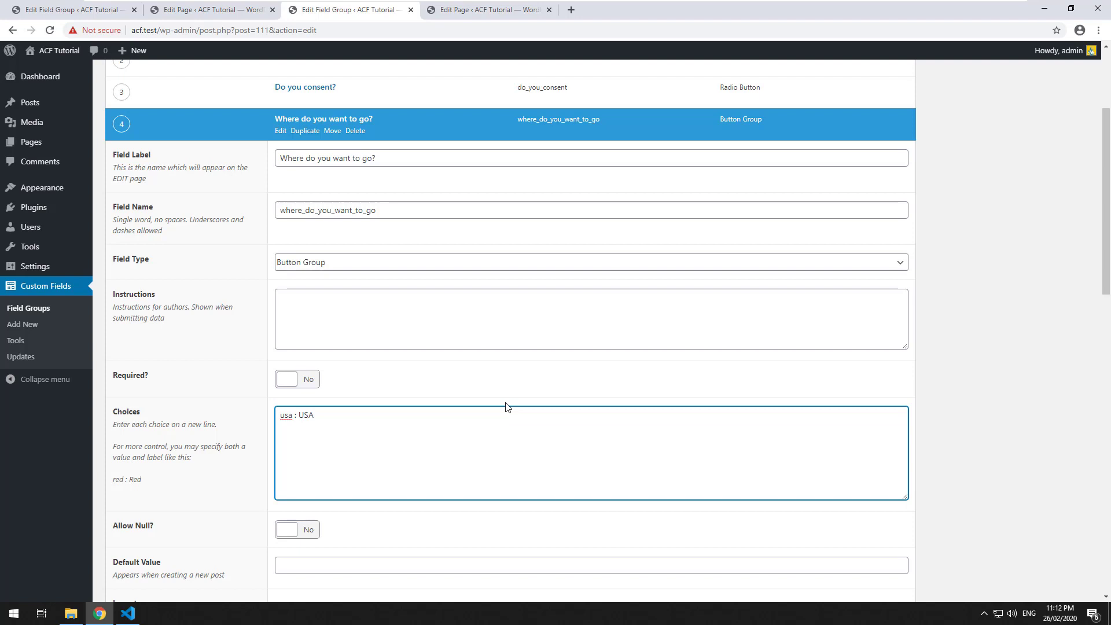
{"action": "type", "text": "Australia"}
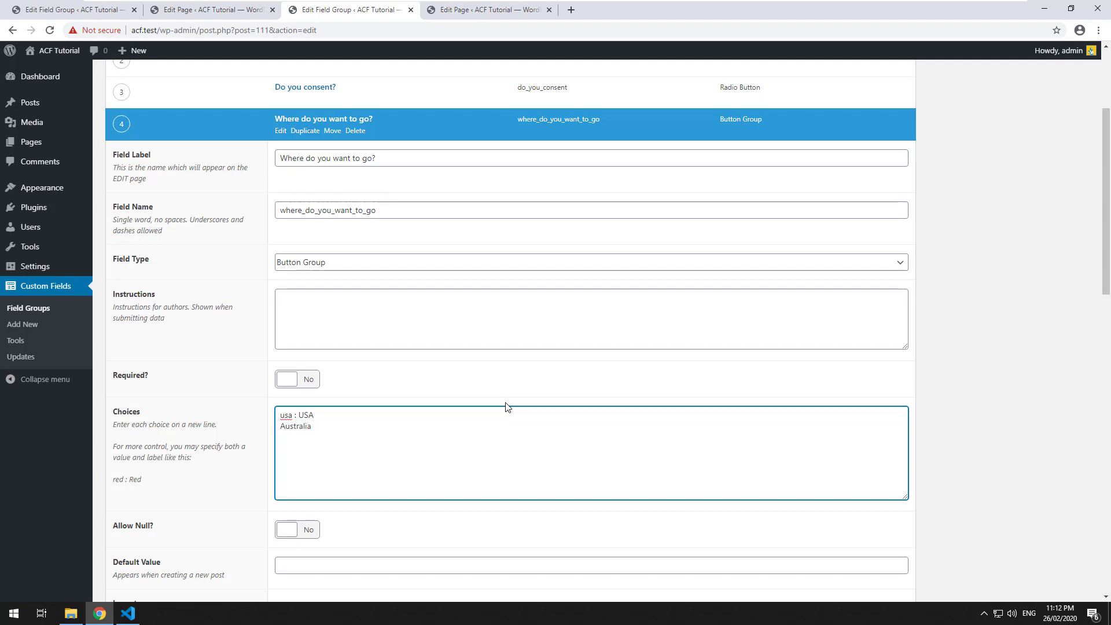
{"action": "type", "text": "australia :"}
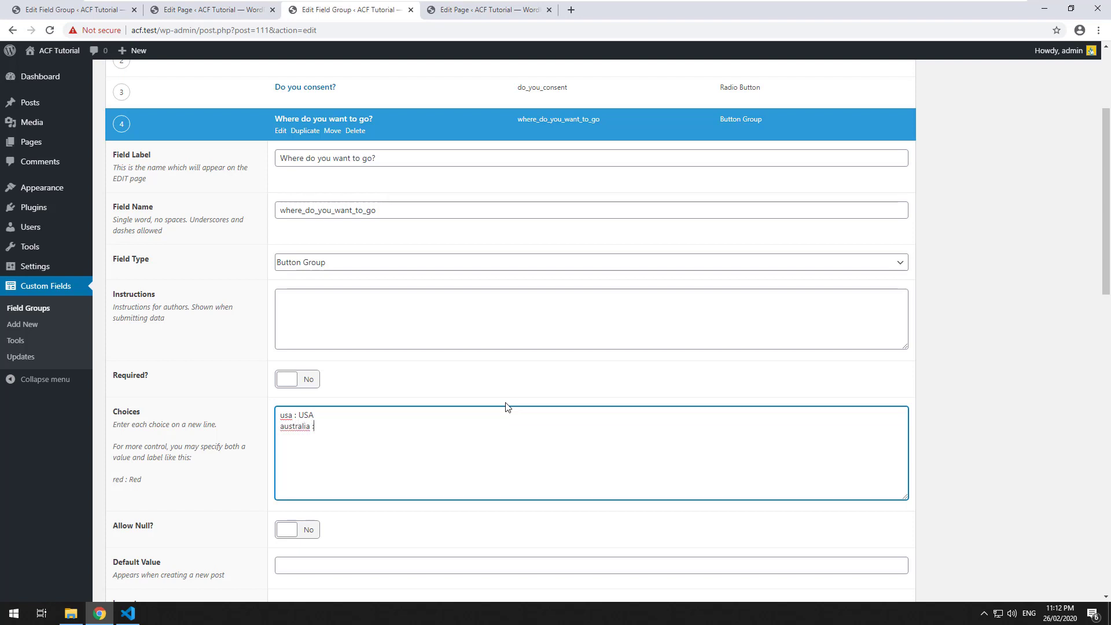
{"action": "type", "text": "Australia"}
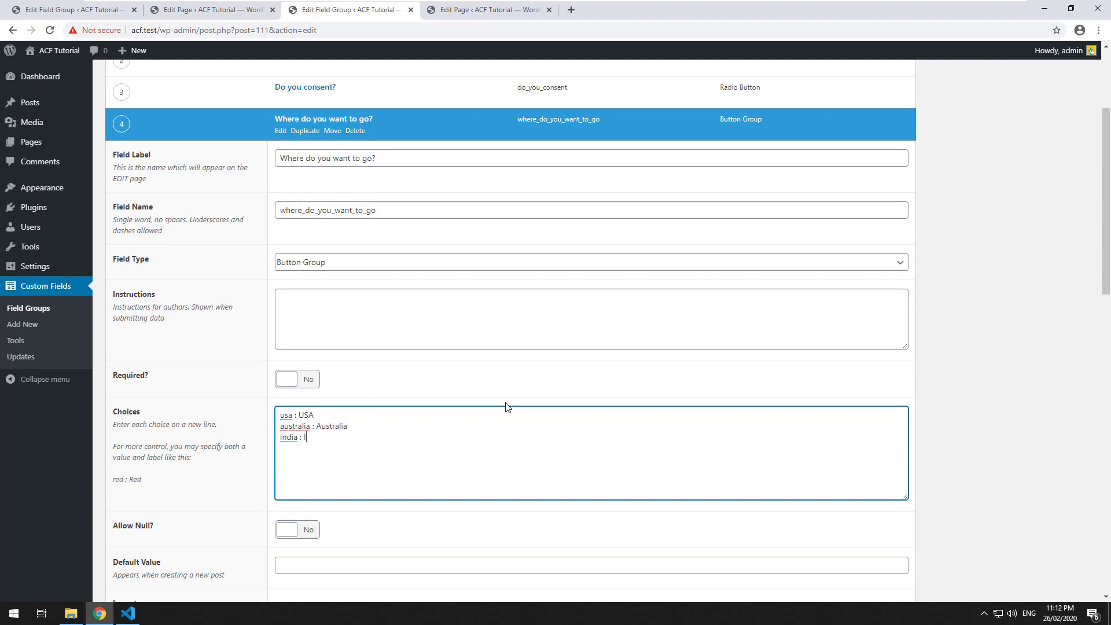
{"action": "type", "text": "India"}
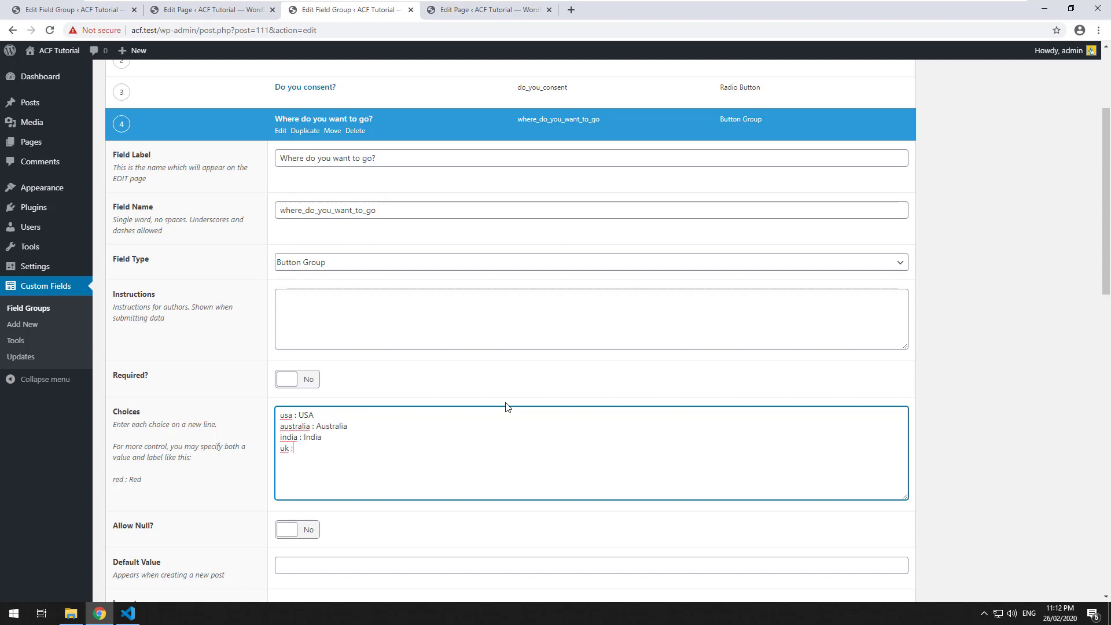
{"action": "type", "text": "UK"}
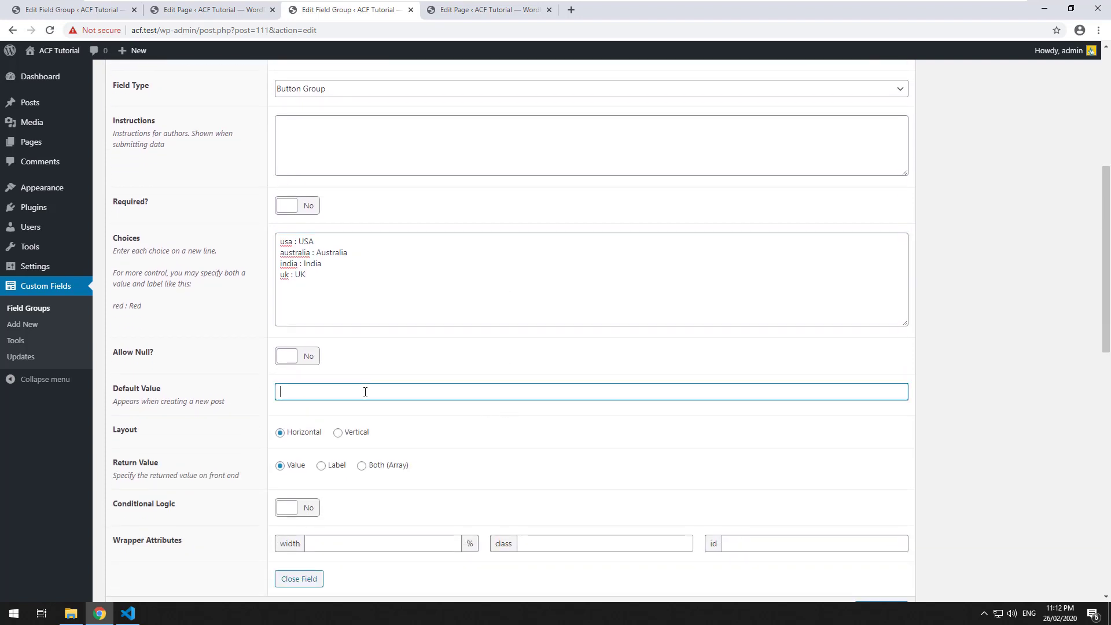
Step: Set the field's Default Value to australia and update the field group
{"action": "type", "text": "usa"}
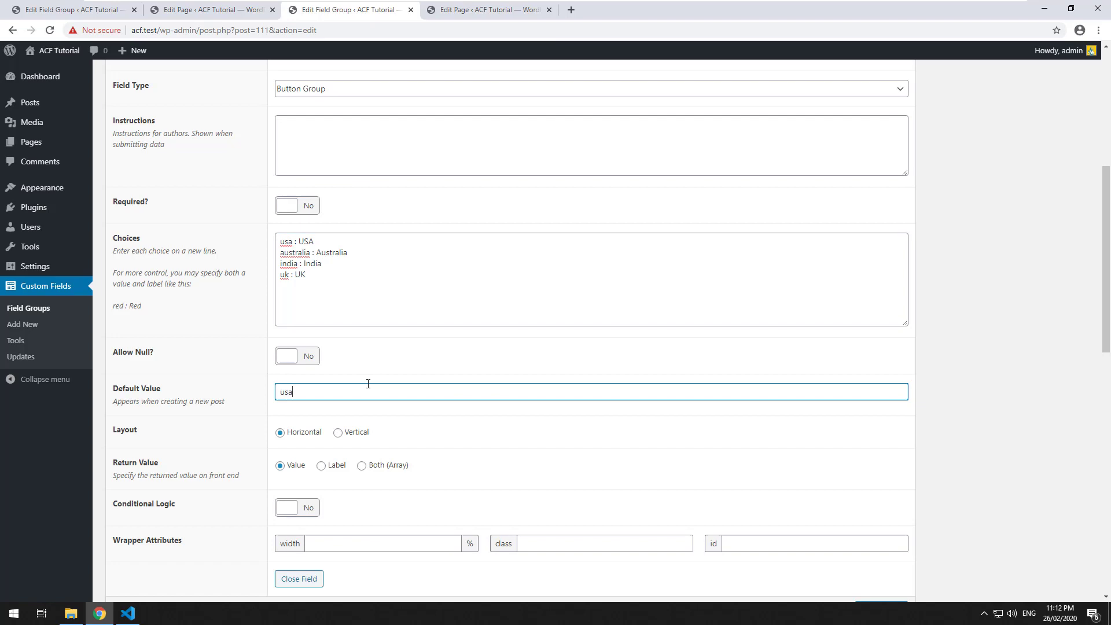
{"action": "type", "text": "austr"}
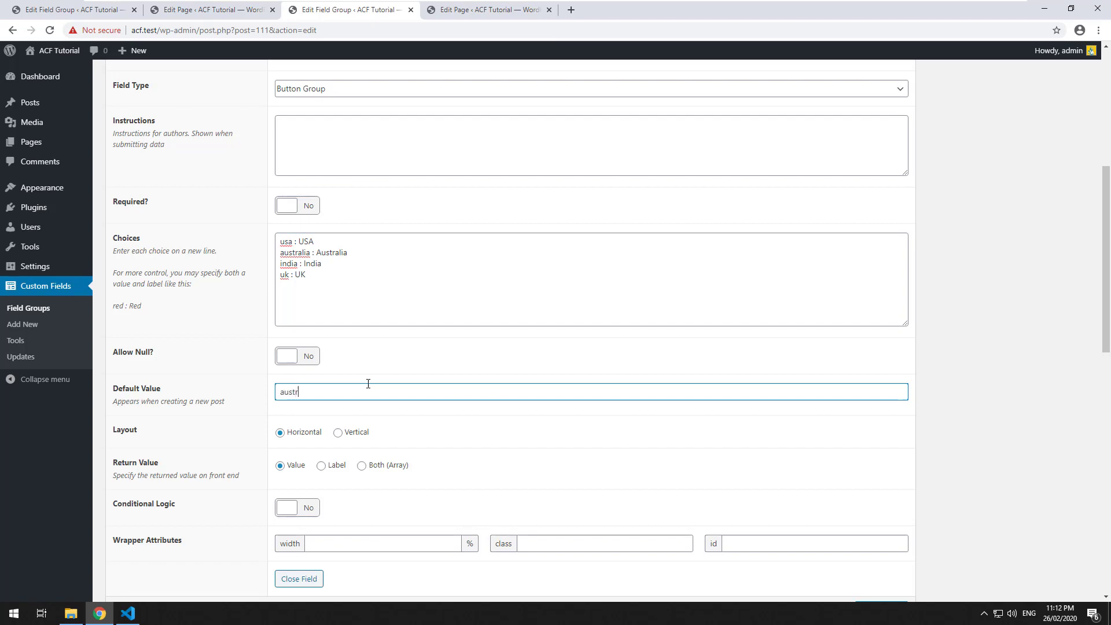
{"action": "left_click", "coordinate": [1062, 182]}
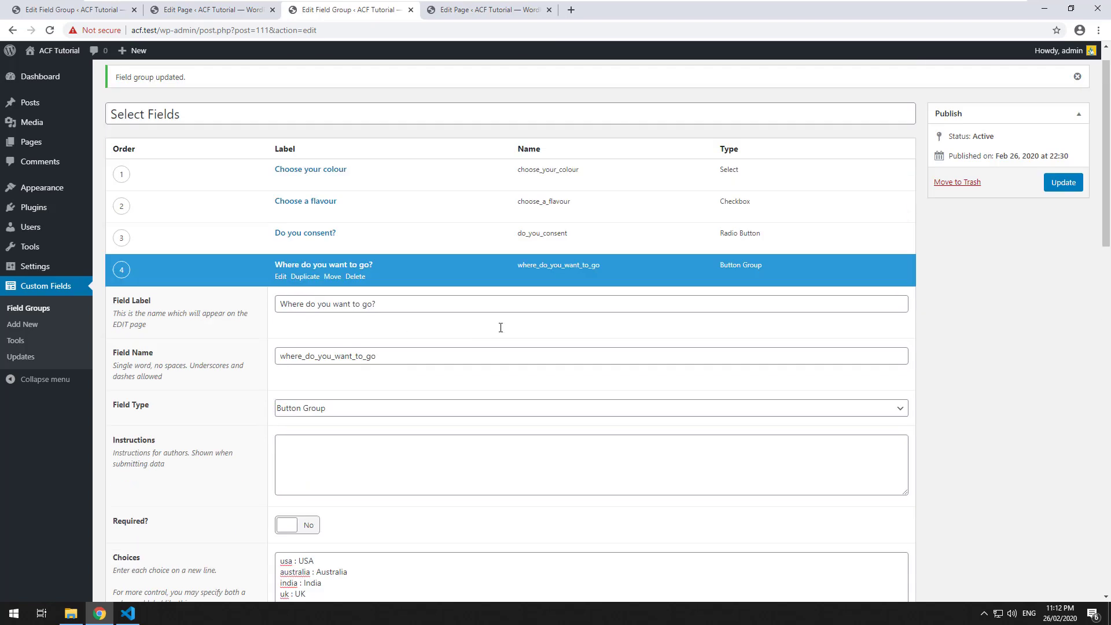
{"action": "scroll", "scroll_direction": "down", "scroll_amount": 3}
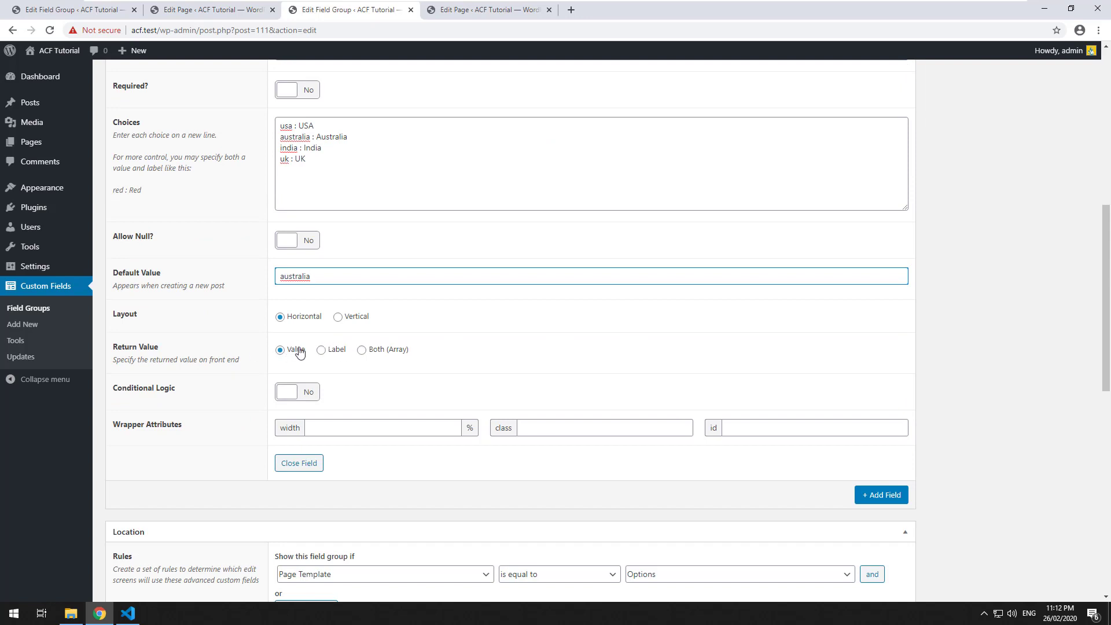
{"action": "mouse_move", "coordinate": [309, 354]}
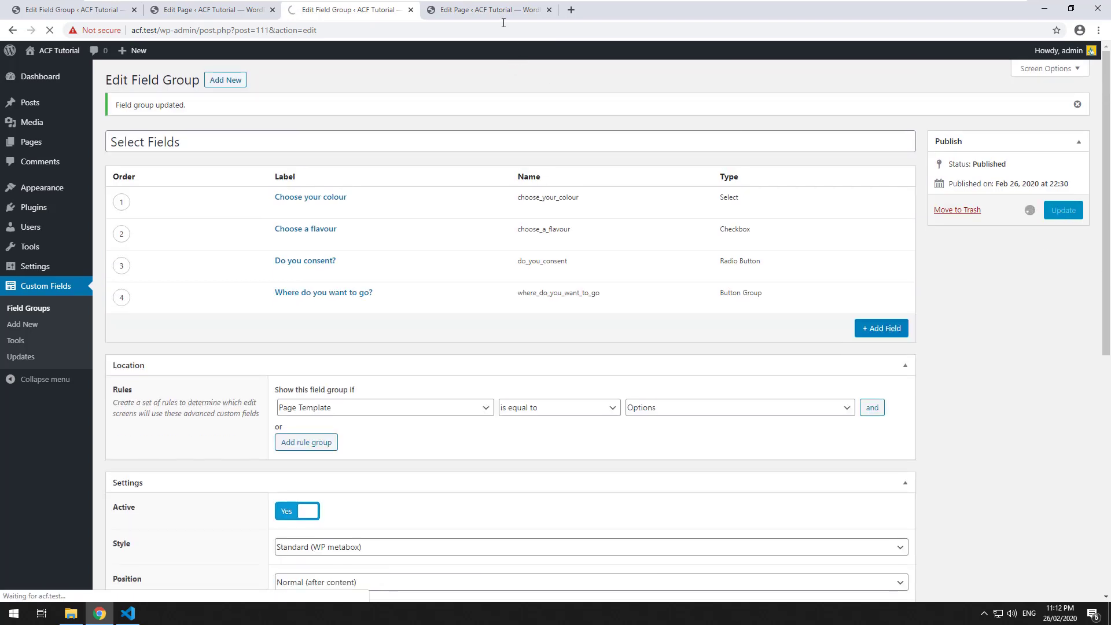
Step: On the Options page editor, toggle between India and Australia, leaving Australia selected, and update
{"action": "left_click", "coordinate": [486, 10]}
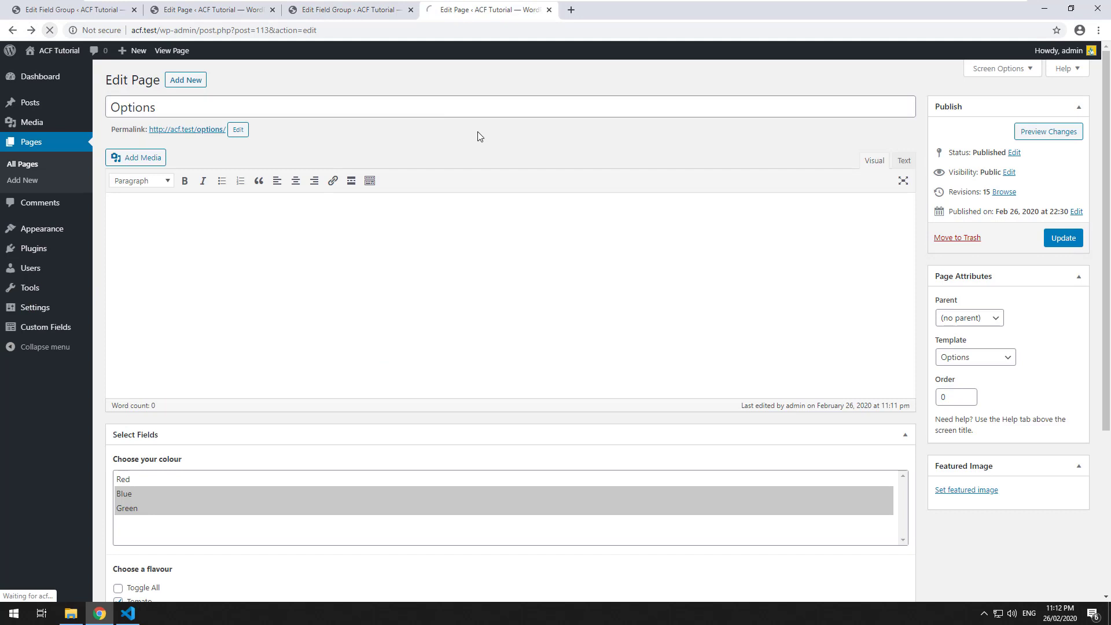
{"action": "scroll", "scroll_direction": "down", "scroll_amount": 3}
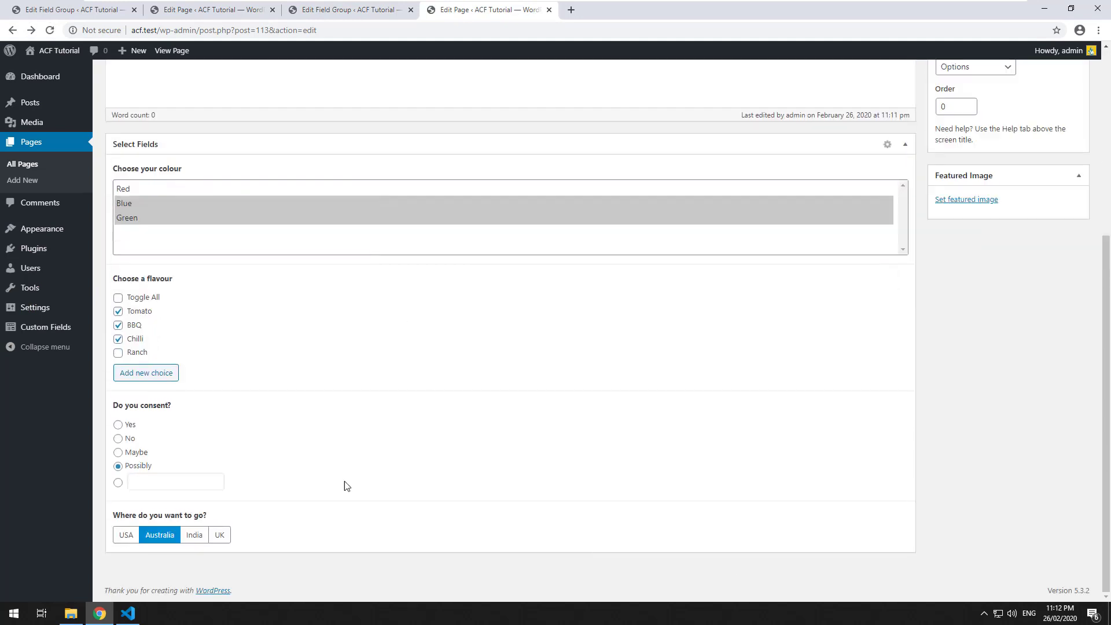
{"action": "mouse_move", "coordinate": [148, 440]}
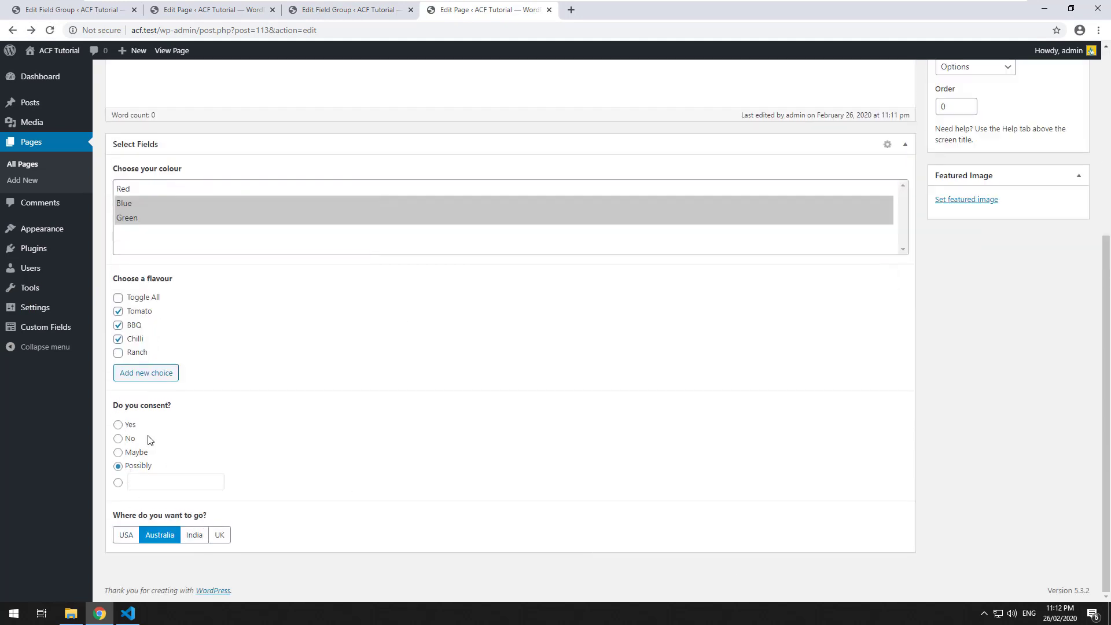
{"action": "left_click", "coordinate": [195, 535]}
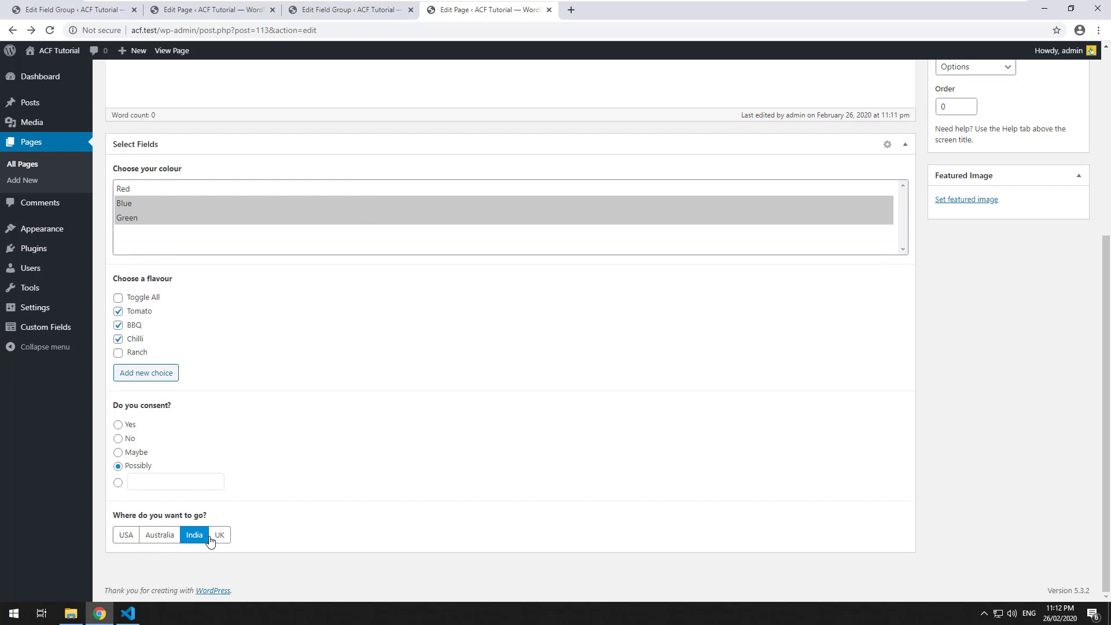
{"action": "left_click", "coordinate": [160, 534]}
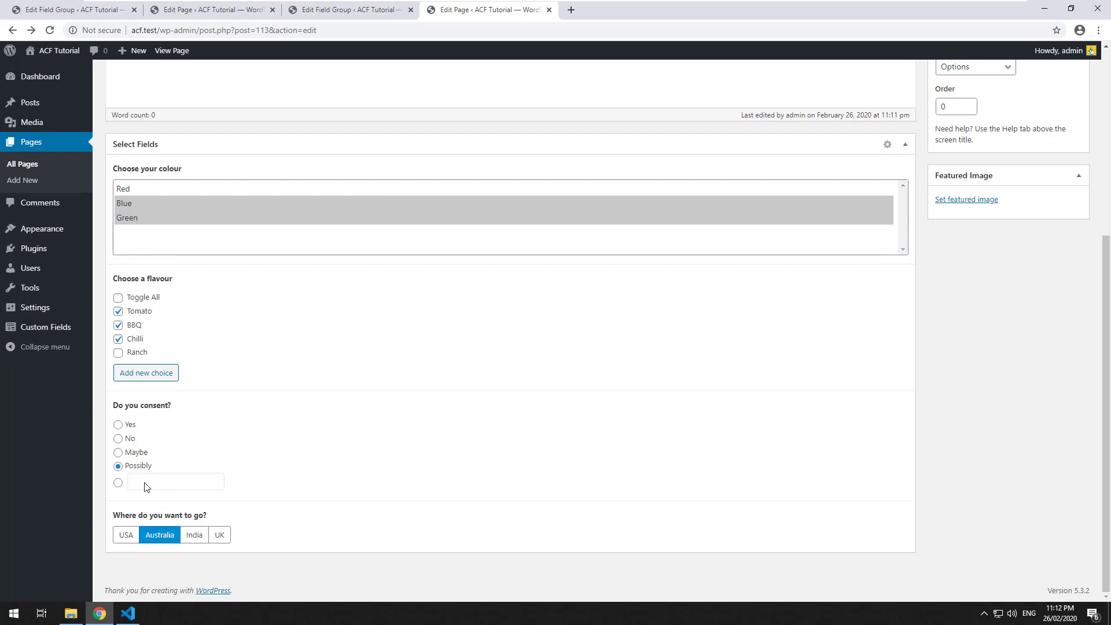
{"action": "mouse_move", "coordinate": [176, 491]}
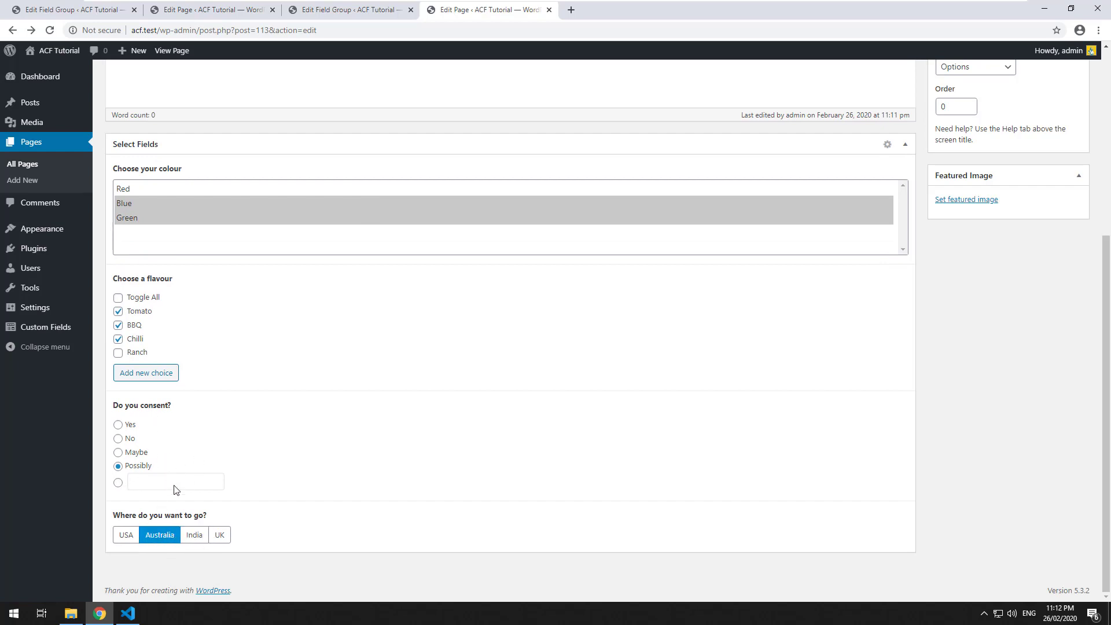
{"action": "left_click", "coordinate": [194, 535]}
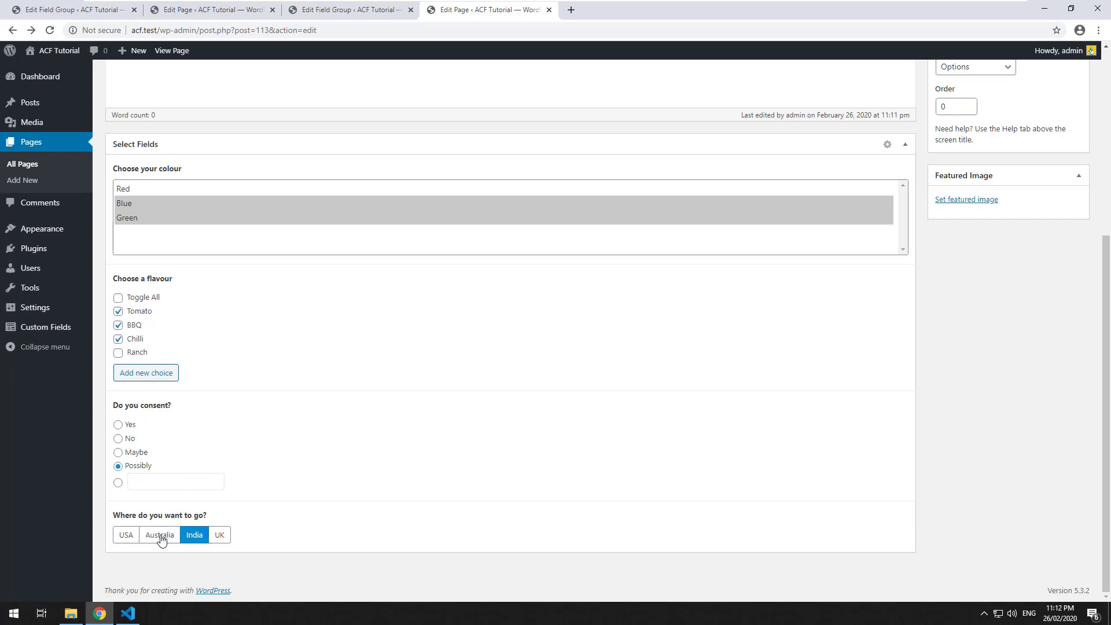
{"action": "left_click", "coordinate": [160, 535]}
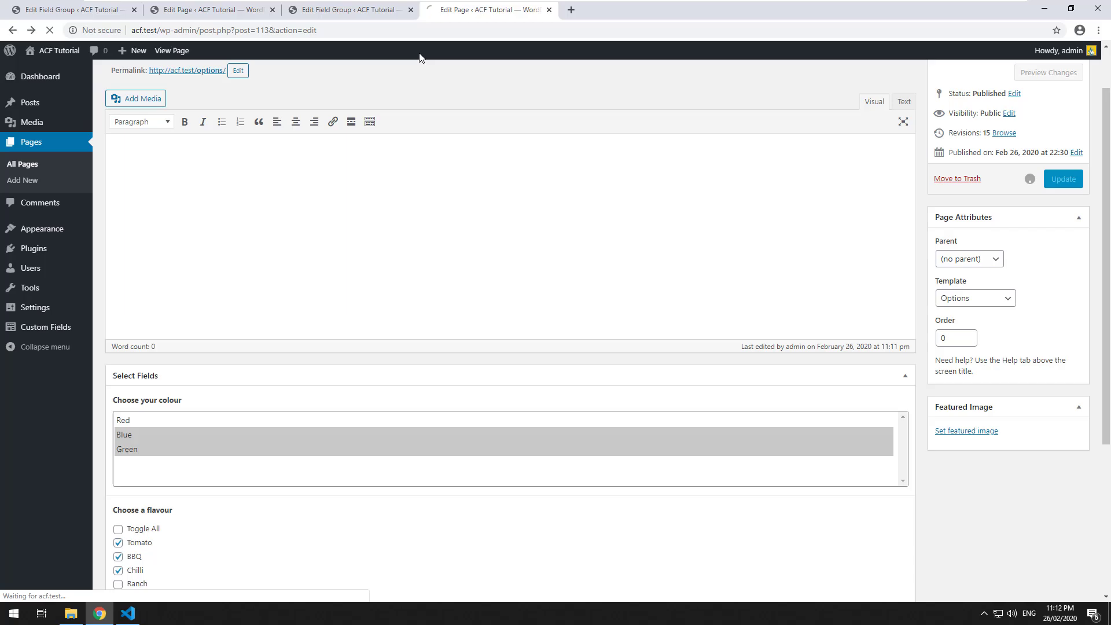
Step: In template-options.php, compare with page.php and add blank lines below the consent variable
{"action": "left_click", "coordinate": [128, 613]}
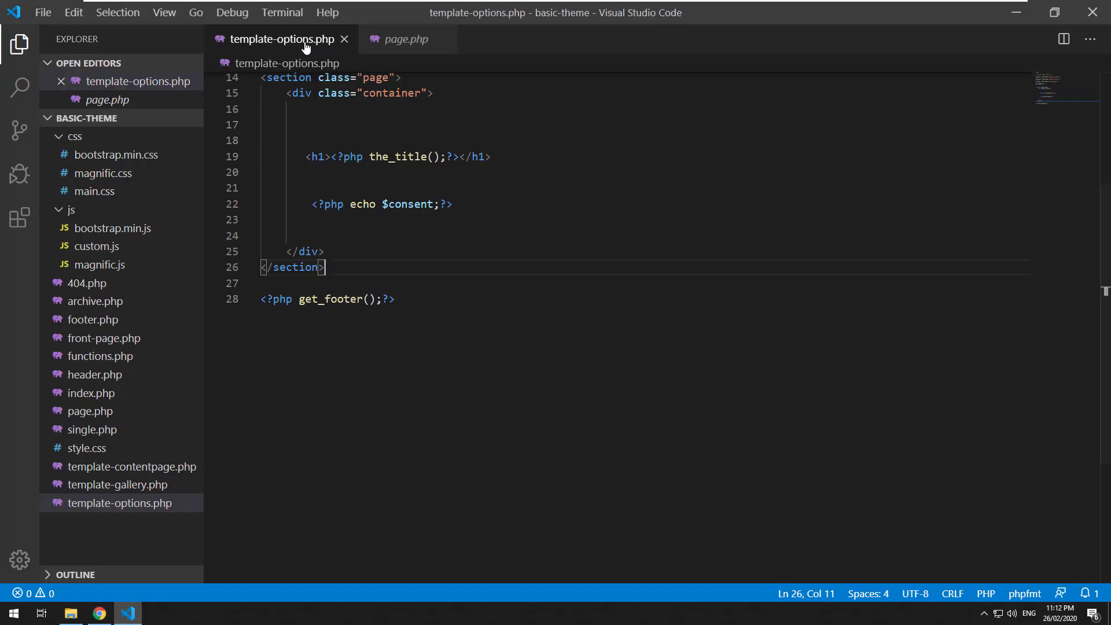
{"action": "mouse_move", "coordinate": [374, 41]}
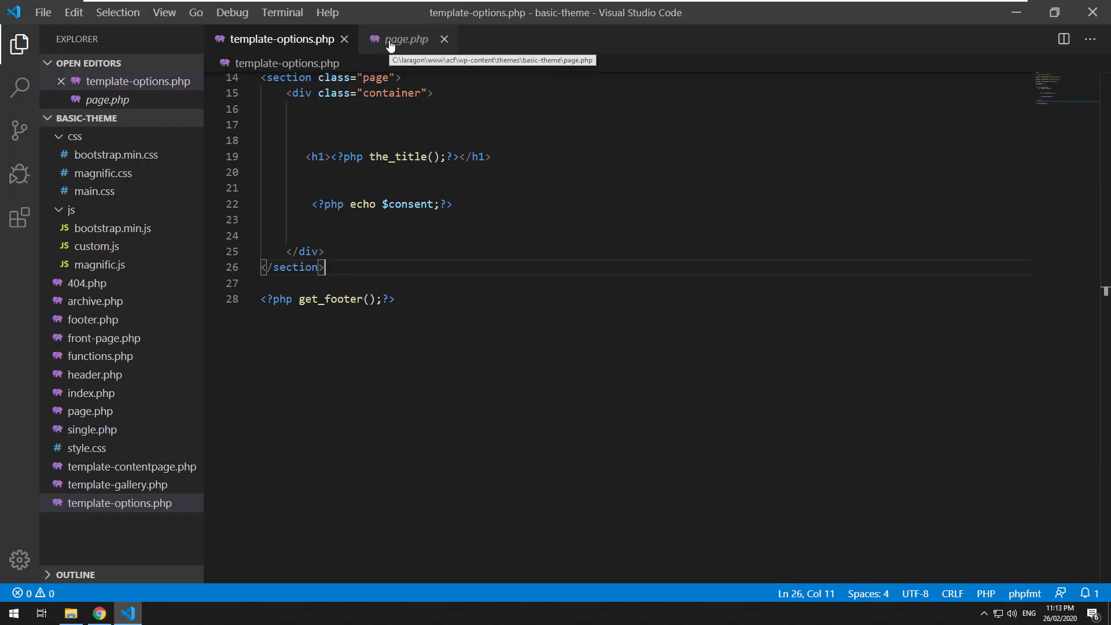
{"action": "left_click", "coordinate": [410, 39]}
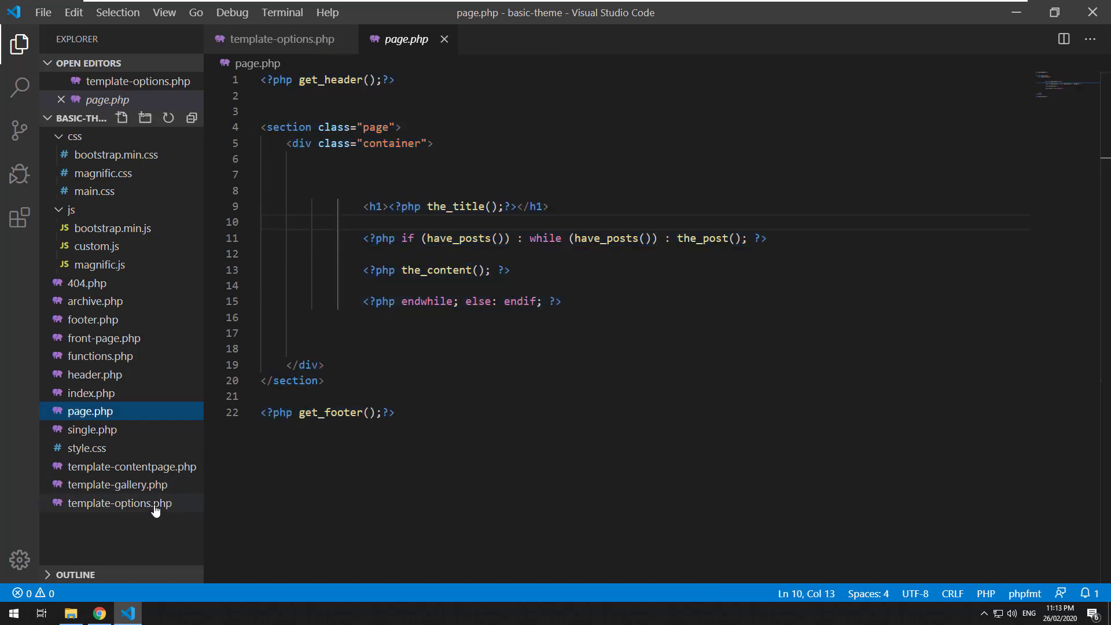
{"action": "left_click", "coordinate": [118, 502]}
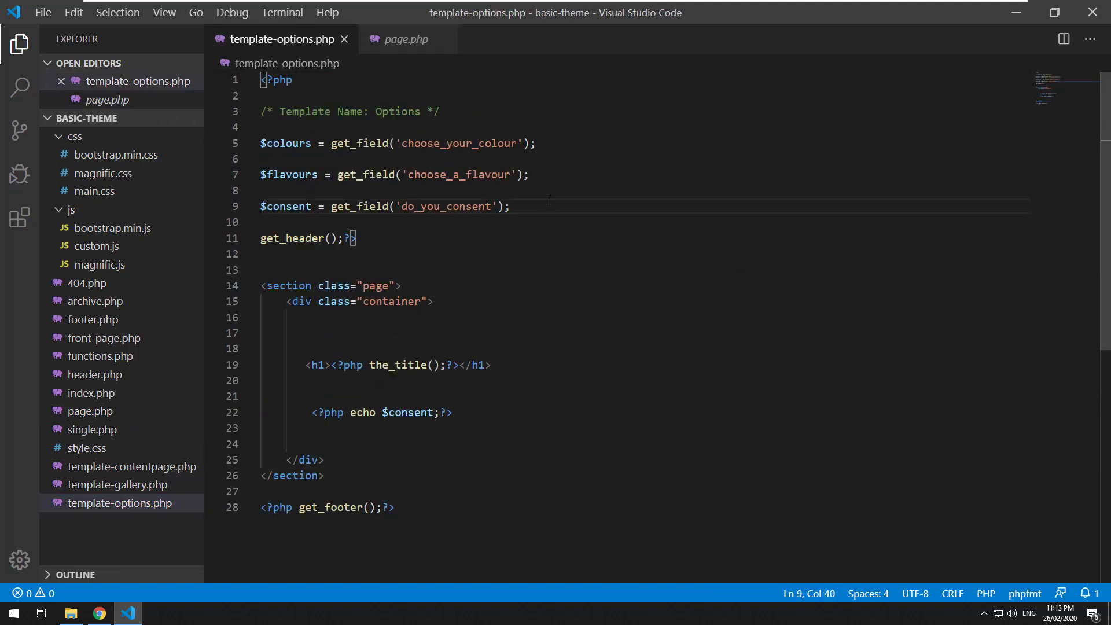
{"action": "key", "text": "Enter"}
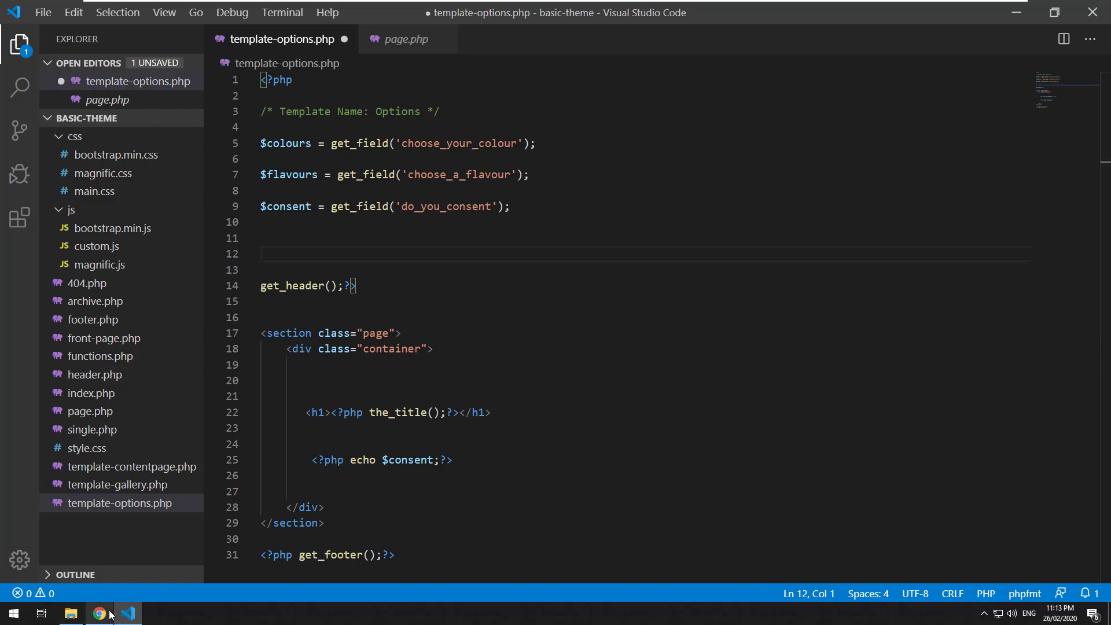
{"action": "left_click", "coordinate": [101, 614]}
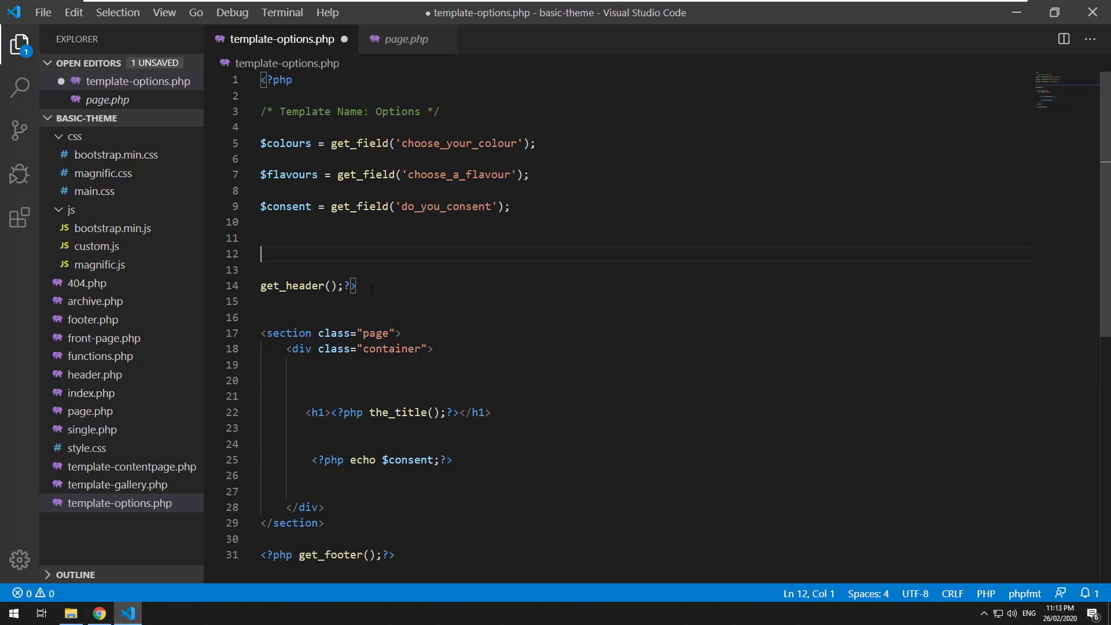
Step: Add $where = get_field('where_do_you_want_to_go'); and output it with var_dump($where) in the container
{"action": "type", "text": "$"}
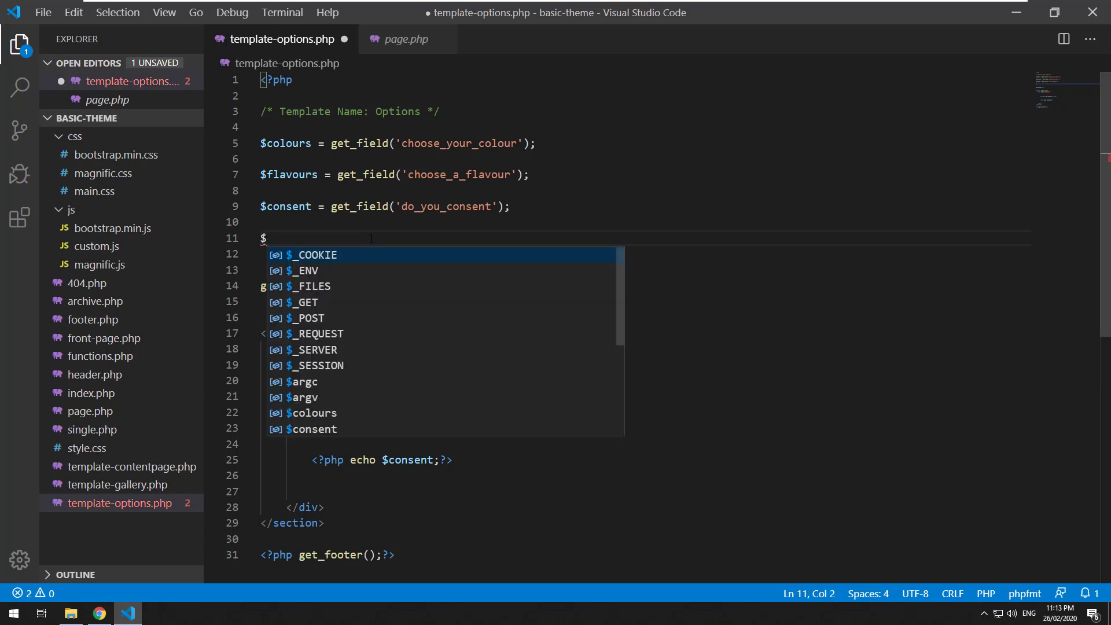
{"action": "type", "text": "where = g"}
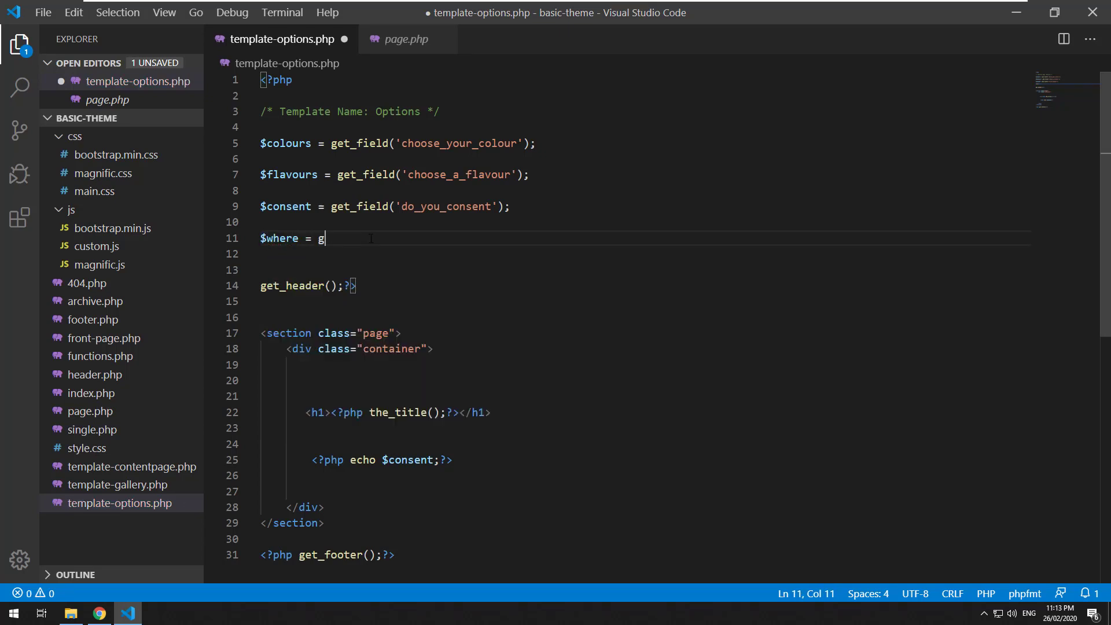
{"action": "type", "text": "et_field('where_do_you_want_to_go';"}
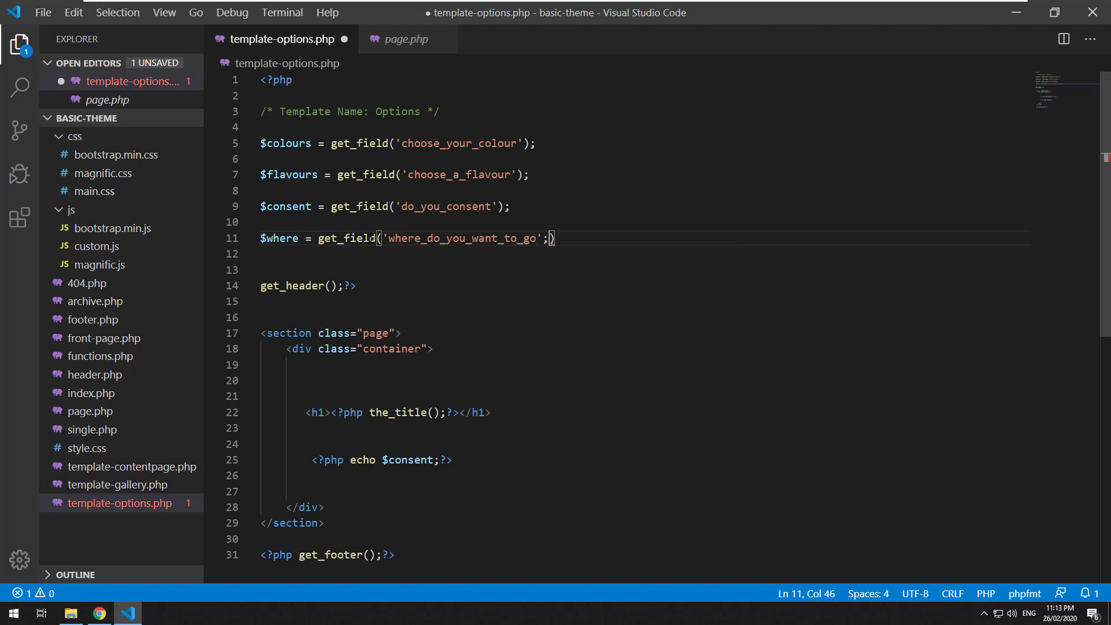
{"action": "key", "text": "Ctrl+S"}
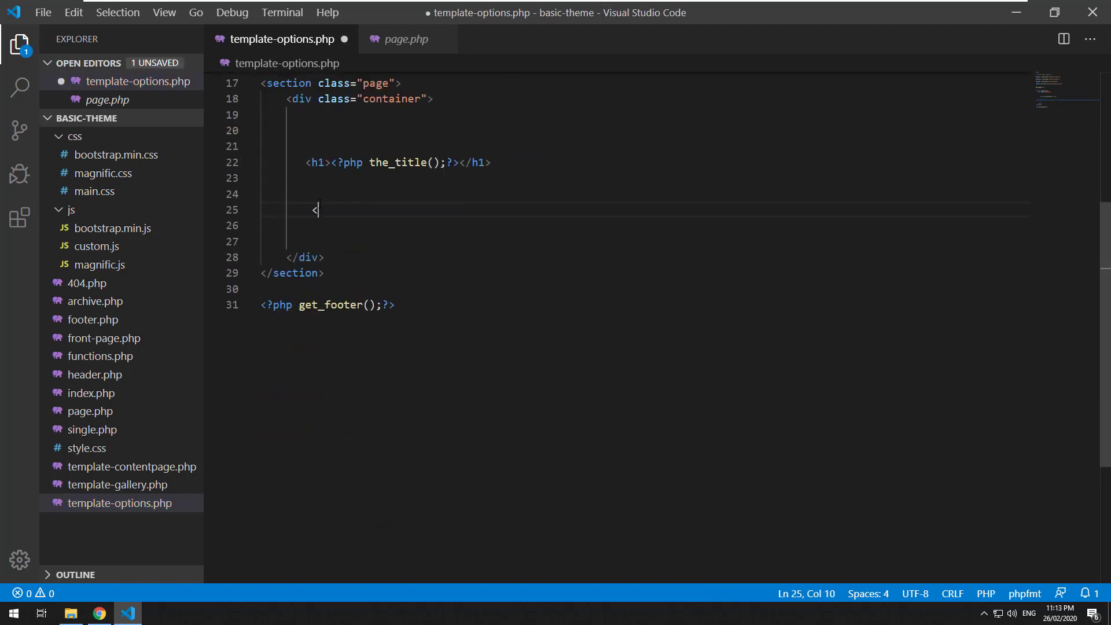
{"action": "type", "text": "?php var_dump"}
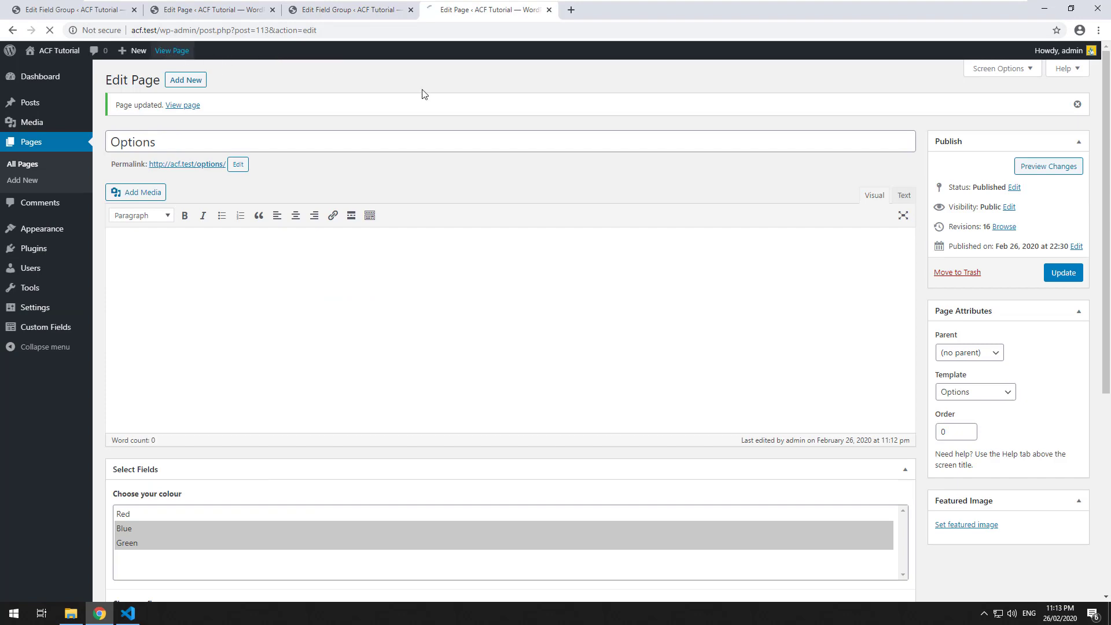
Step: Replace var_dump with echo $where so the Options page prints plain 'australia', then return to the field group
{"action": "left_click", "coordinate": [183, 104]}
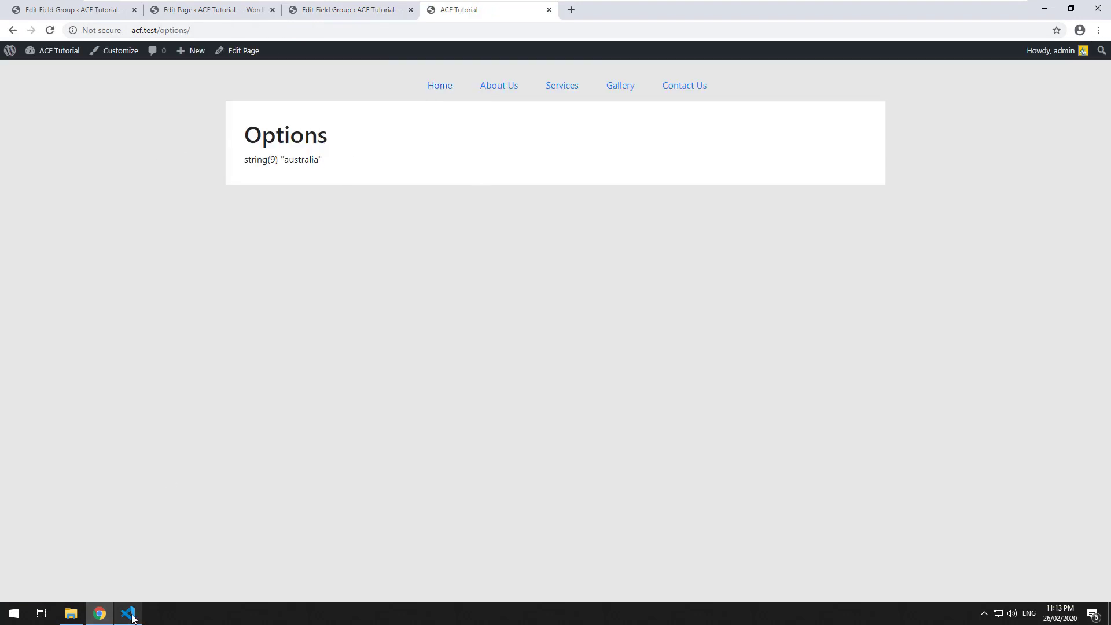
{"action": "left_click", "coordinate": [127, 614]}
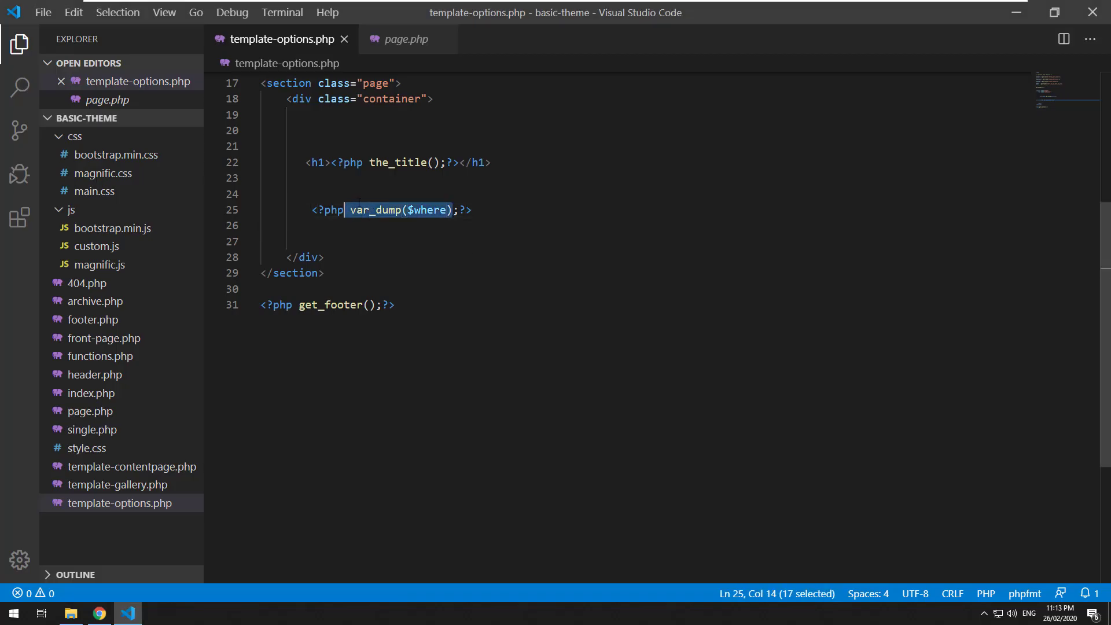
{"action": "type", "text": "echo $where"}
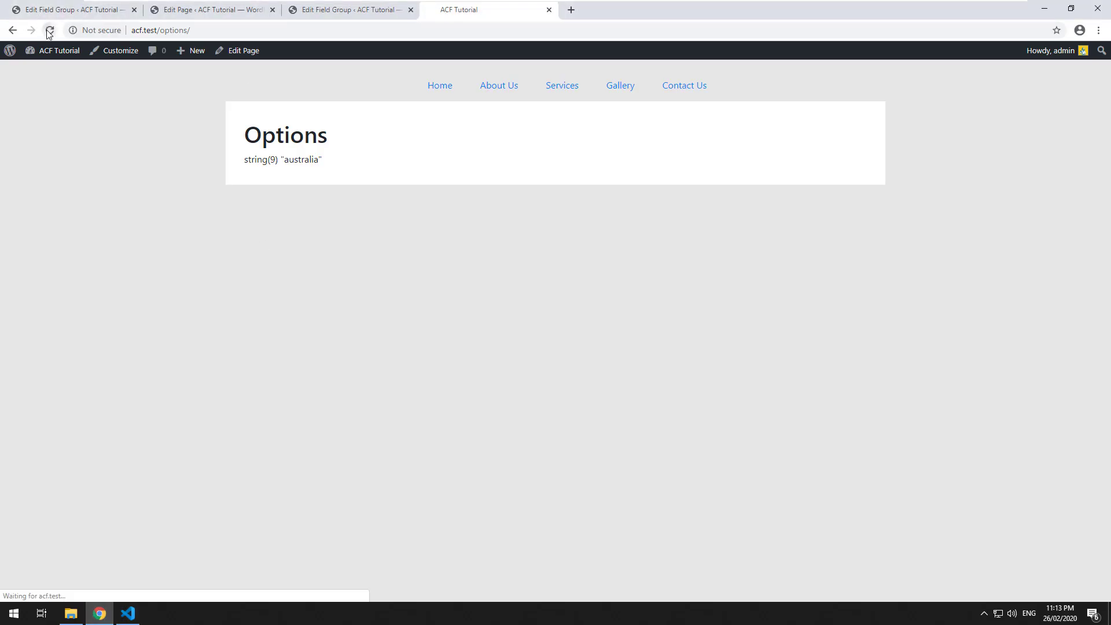
{"action": "left_click", "coordinate": [50, 31]}
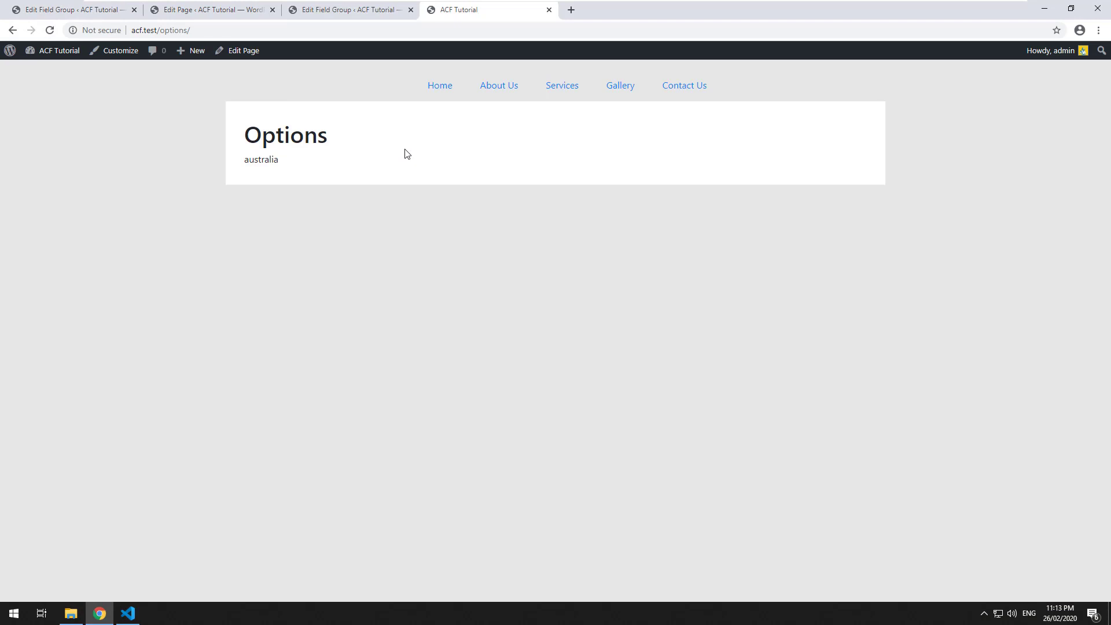
{"action": "left_click", "coordinate": [349, 9]}
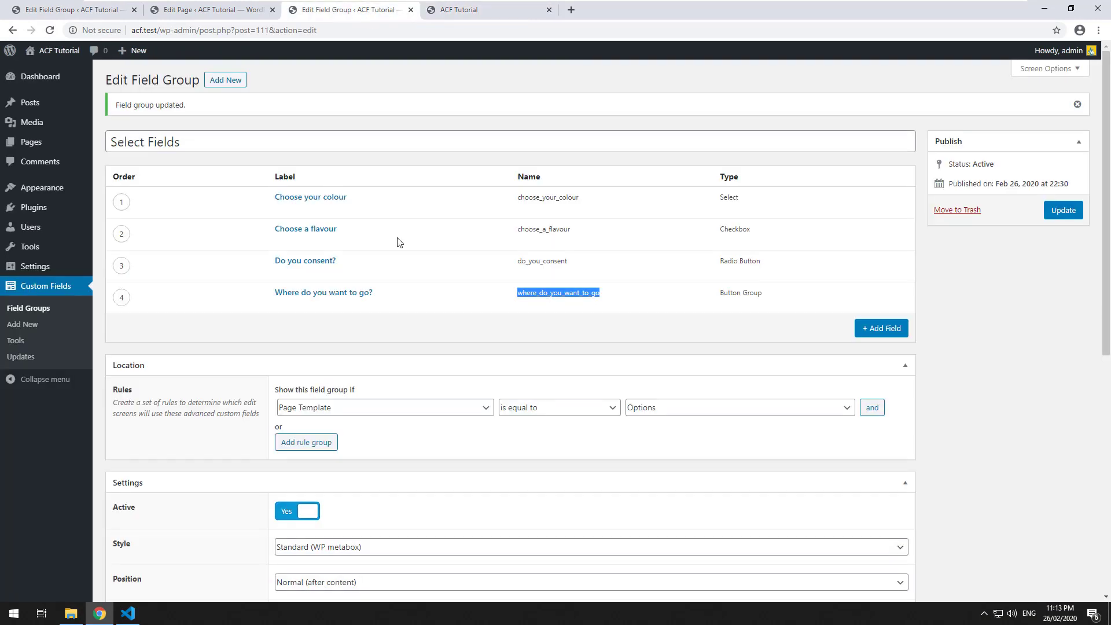
Step: Set the button group's Return Value to Label, update, and reload the Options page to show 'Australia'
{"action": "scroll", "scroll_direction": "down", "scroll_amount": 3}
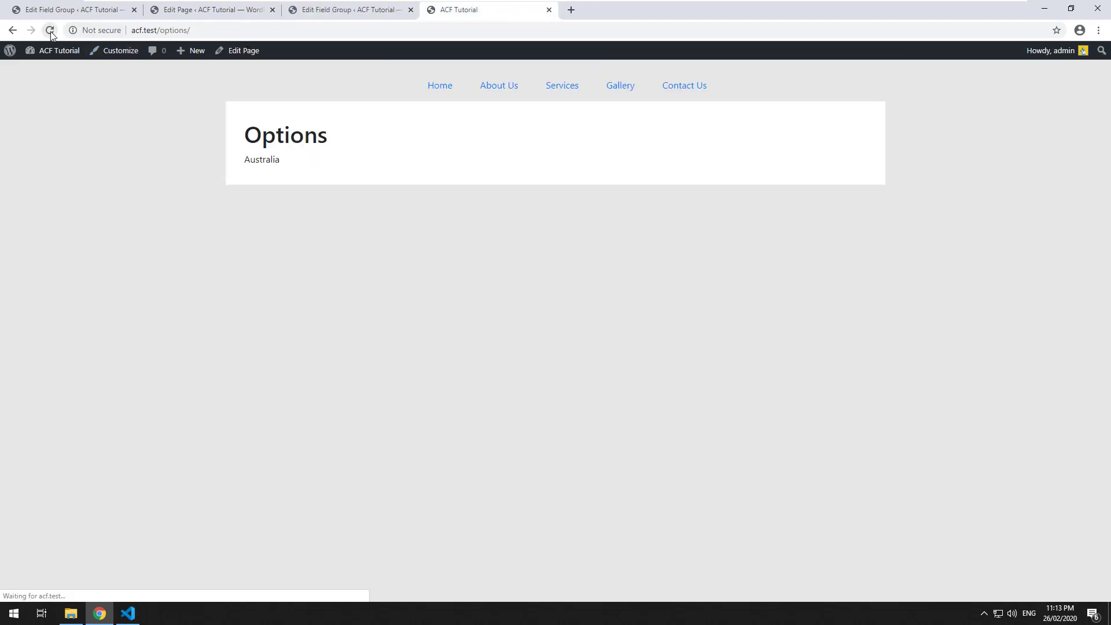
{"action": "left_click", "coordinate": [51, 31]}
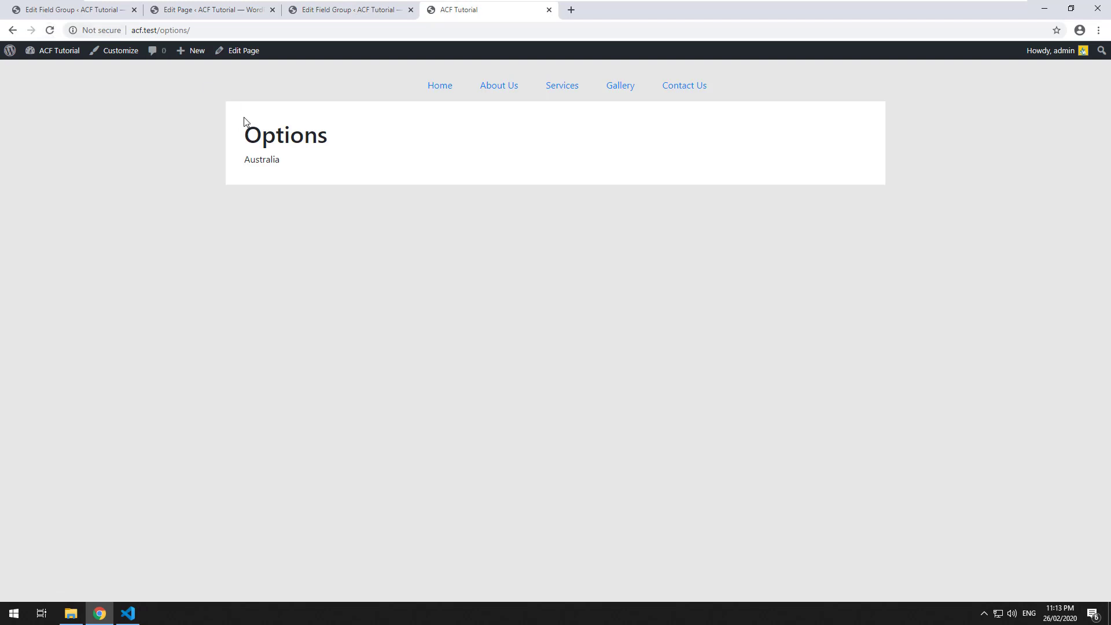